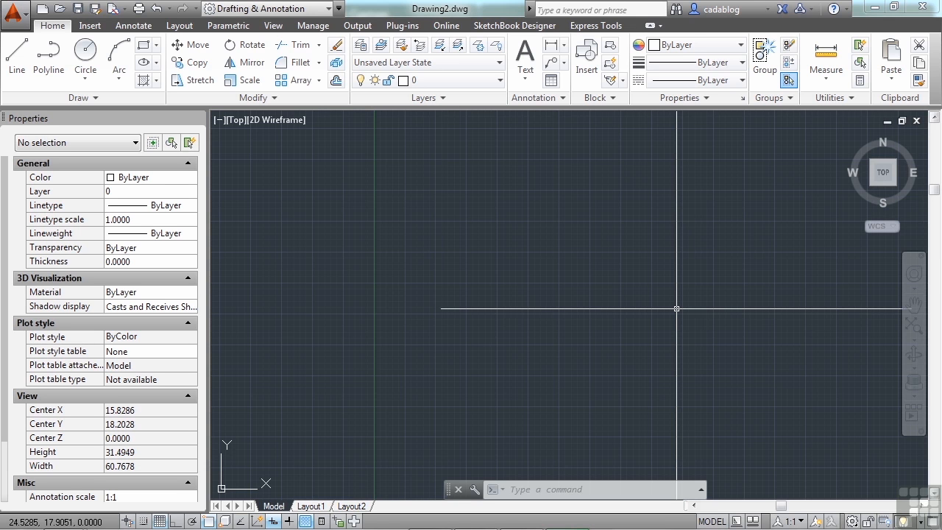
Run INSERT to bring up the Insert block dialog in the blank Drawing2
type("ins")
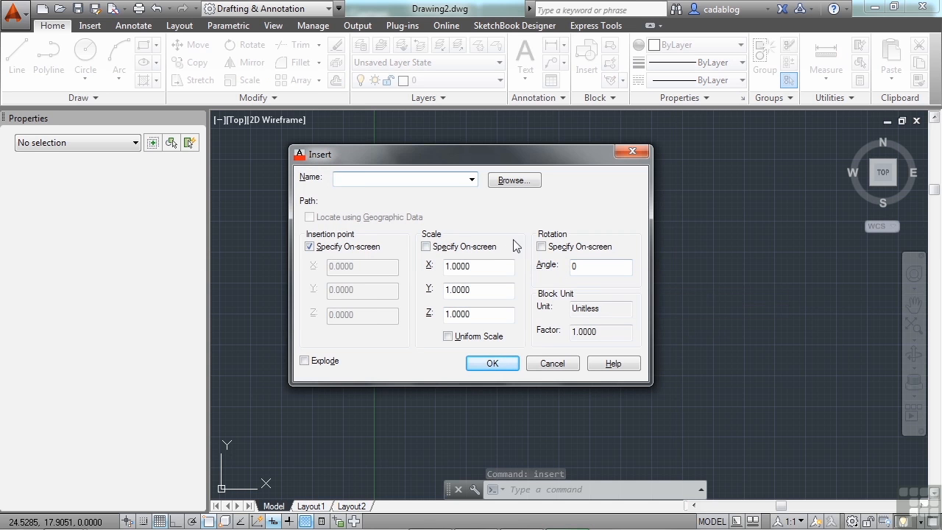
left_click(471, 179)
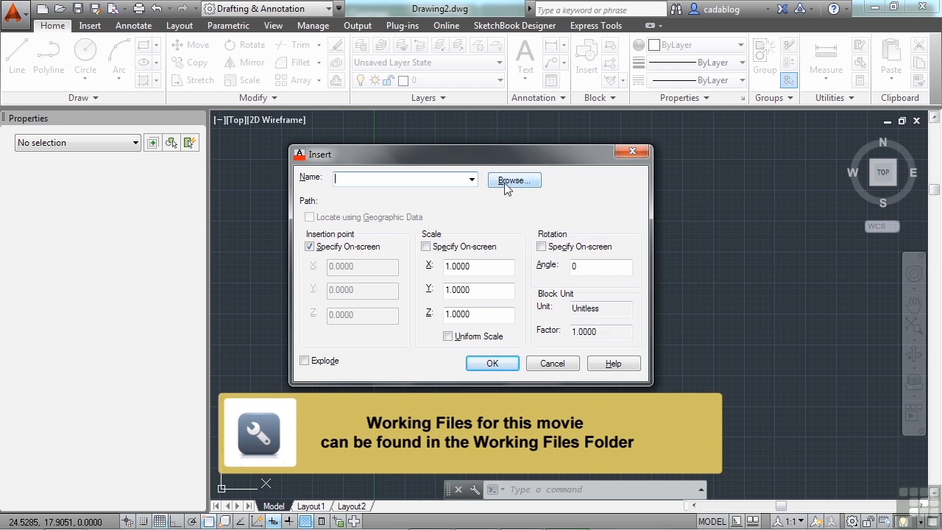
Browse to Chair.dwg in the working files and load it as the block to insert
left_click(513, 180)
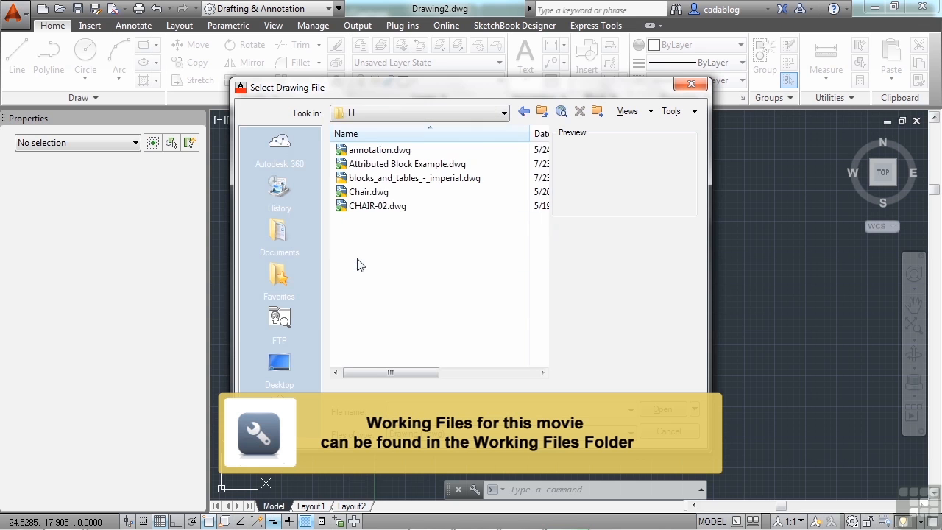
left_click(369, 192)
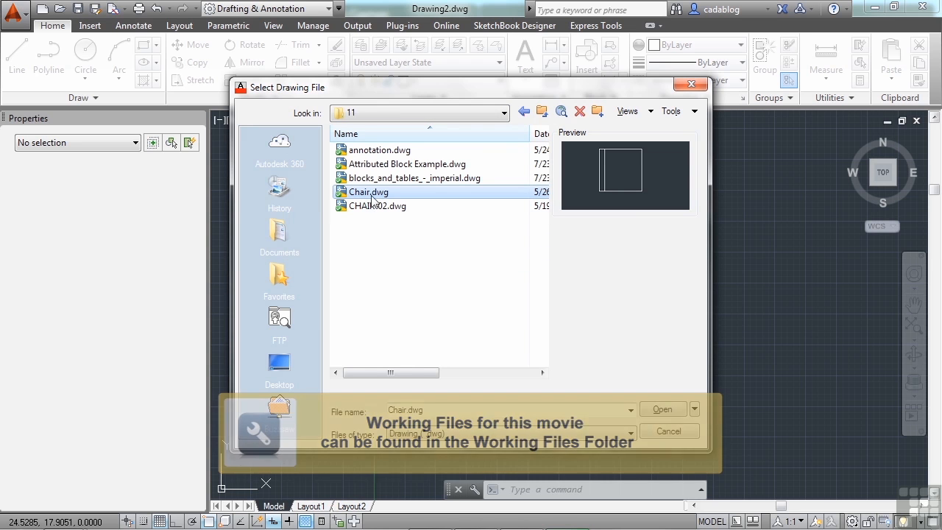
left_click(662, 408)
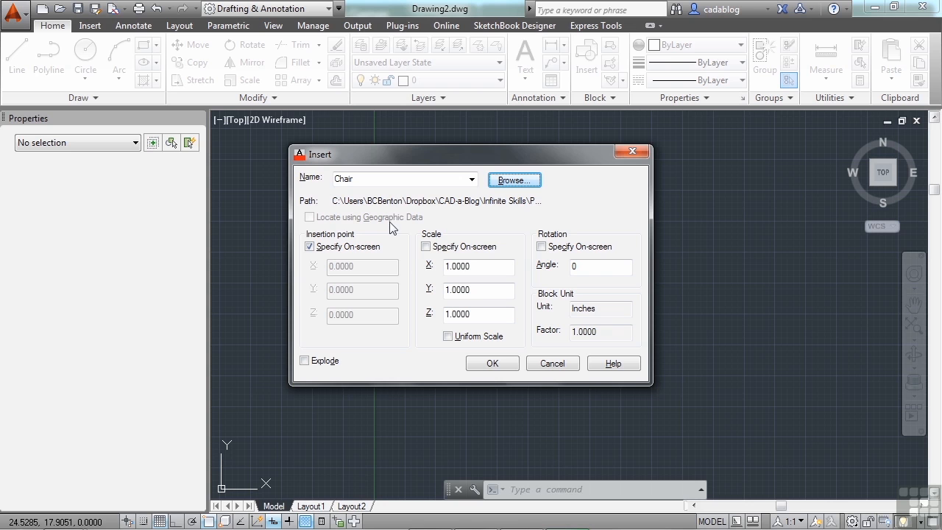
mouse_move(397, 210)
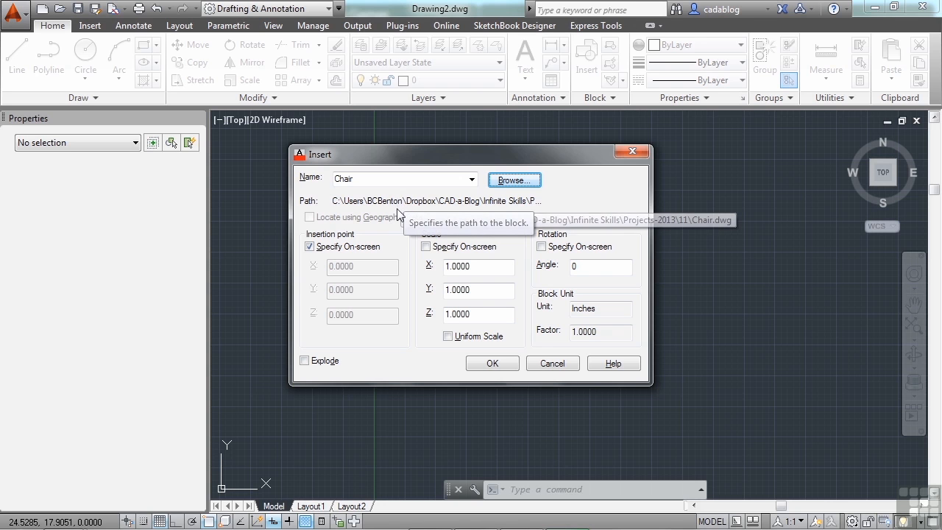
mouse_move(388, 226)
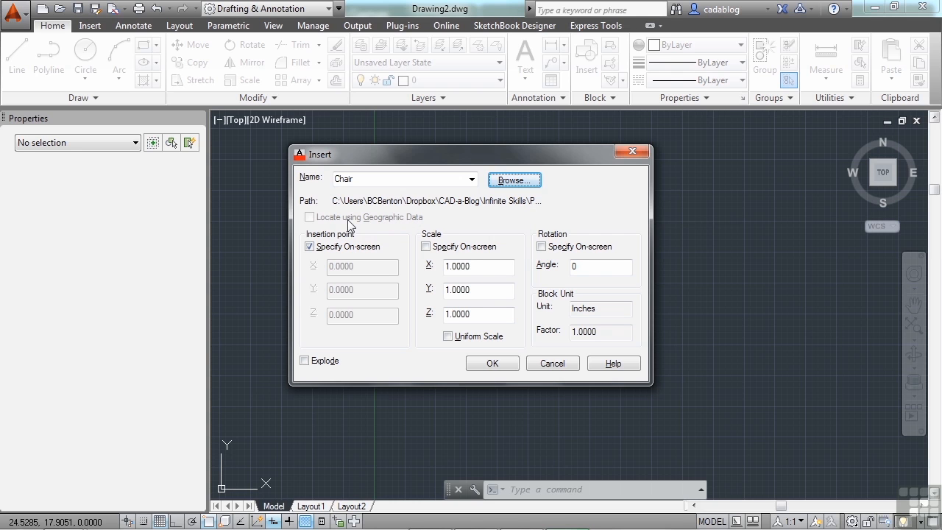
left_click(309, 247)
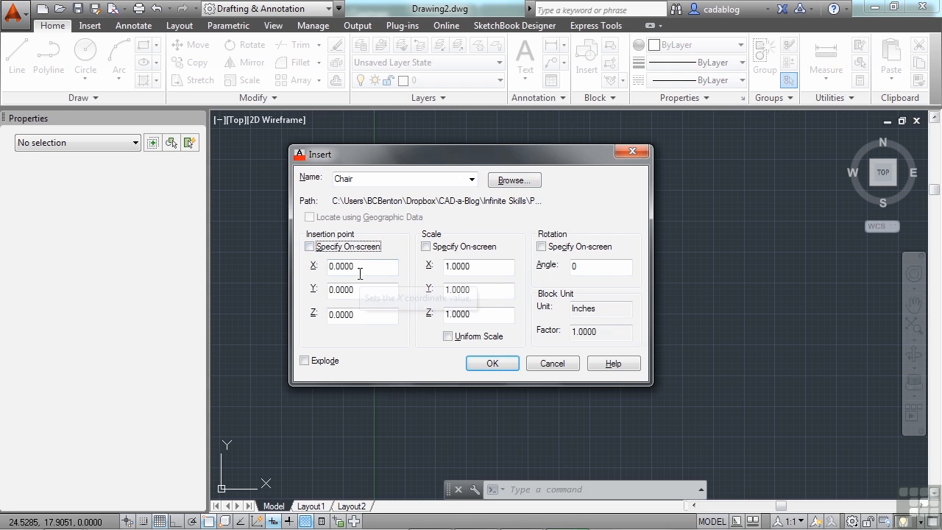
mouse_move(361, 315)
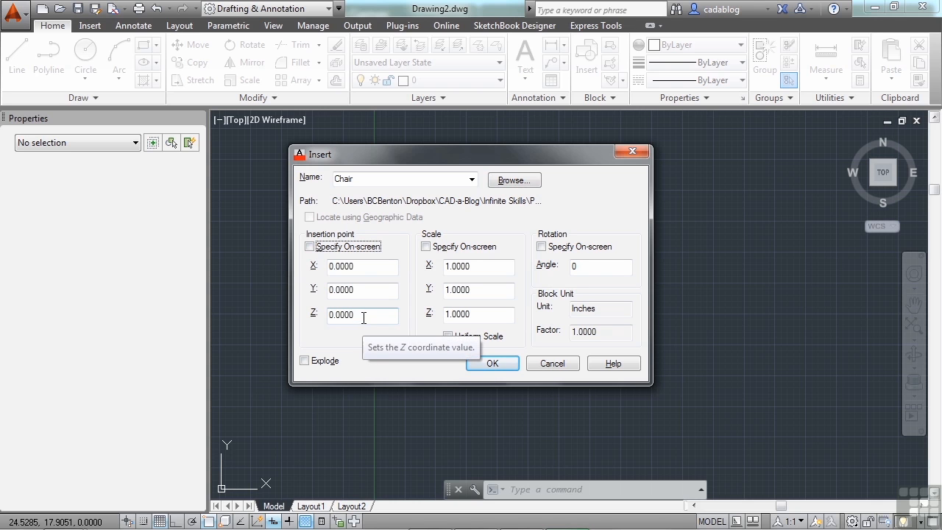
left_click(309, 247)
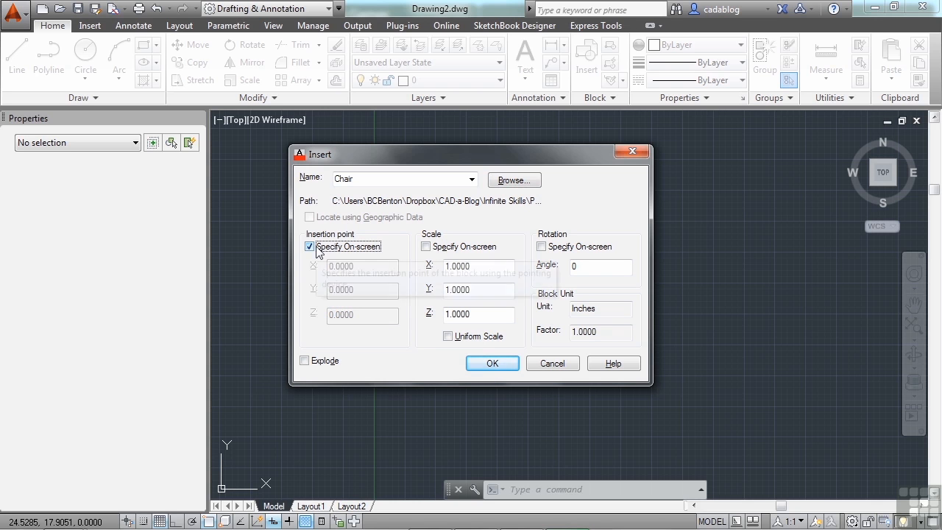
mouse_move(346, 247)
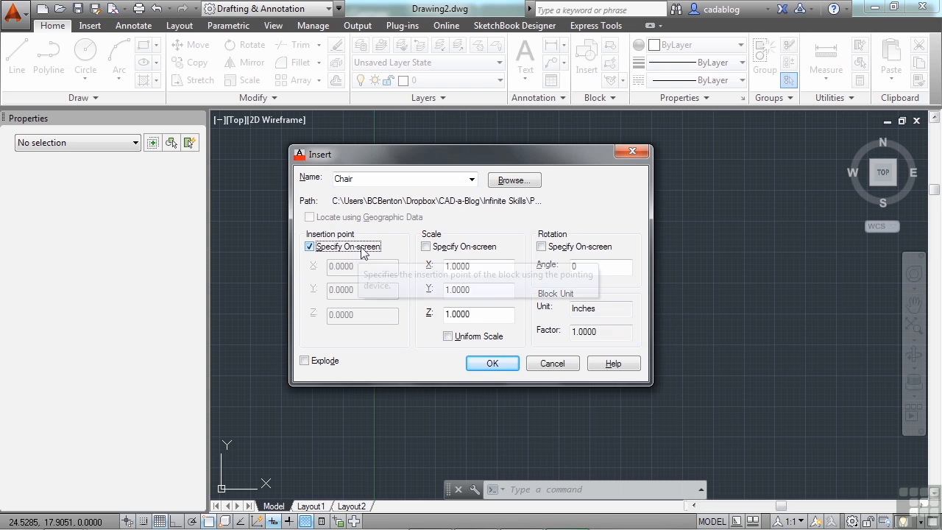
mouse_move(507, 330)
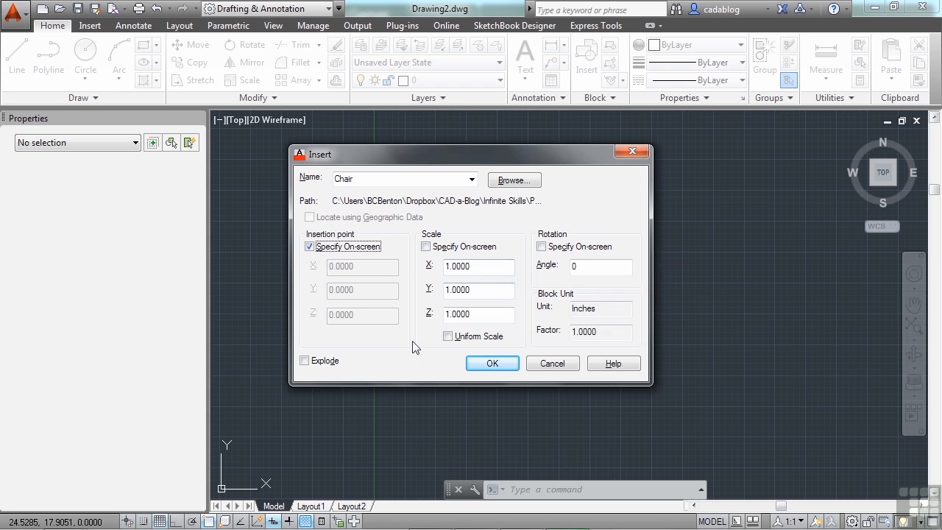
mouse_move(402, 351)
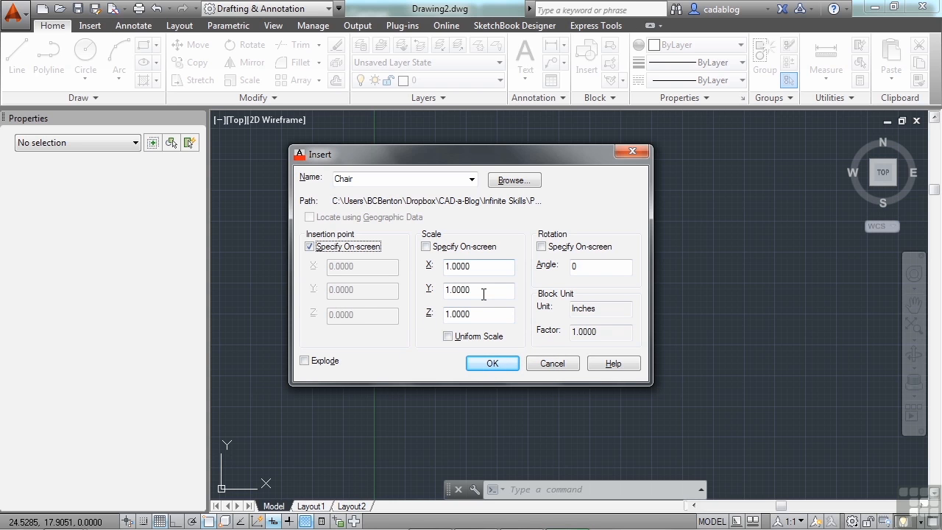
Turn on Uniform Scale for the Chair block so one value of 1 applies
left_click(425, 247)
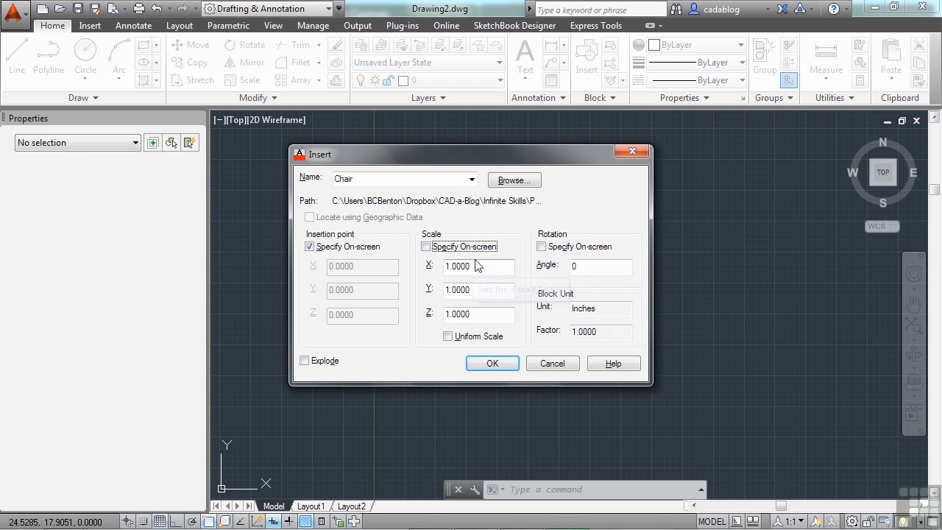
left_click(448, 336)
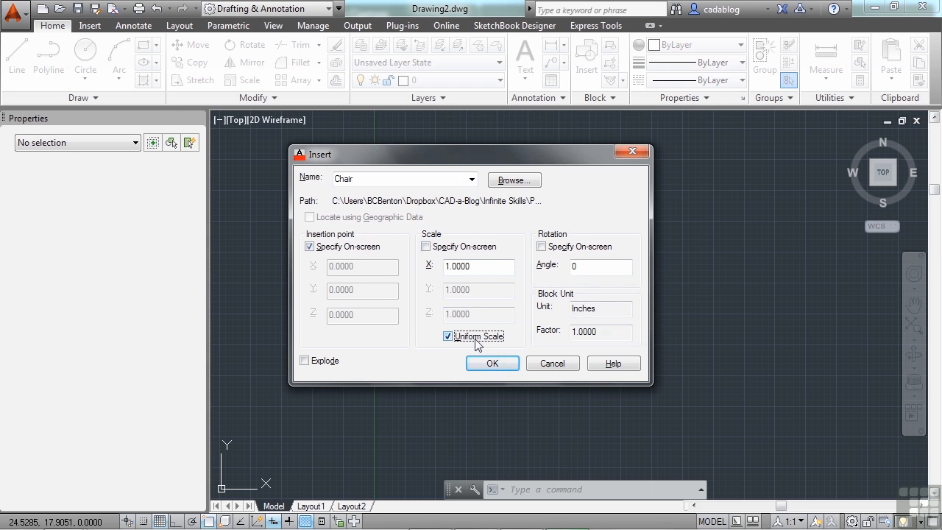
mouse_move(457, 310)
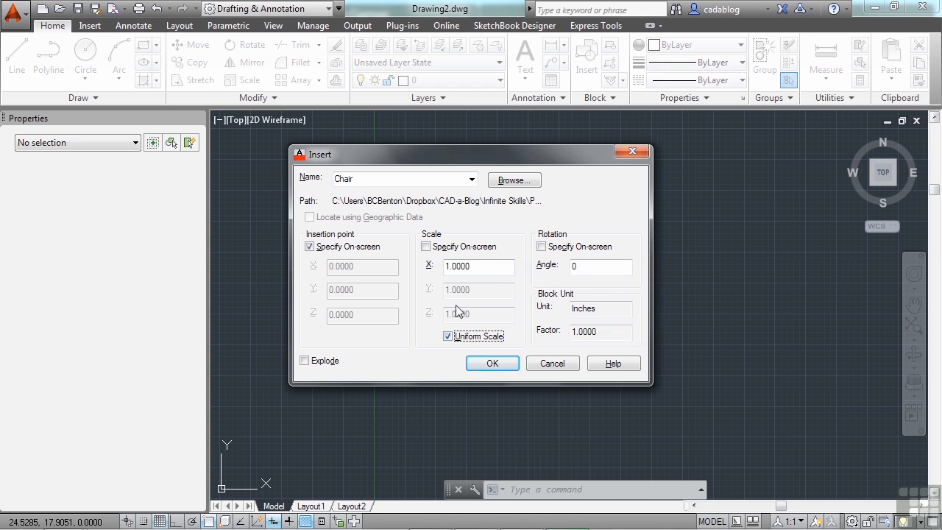
mouse_move(474, 266)
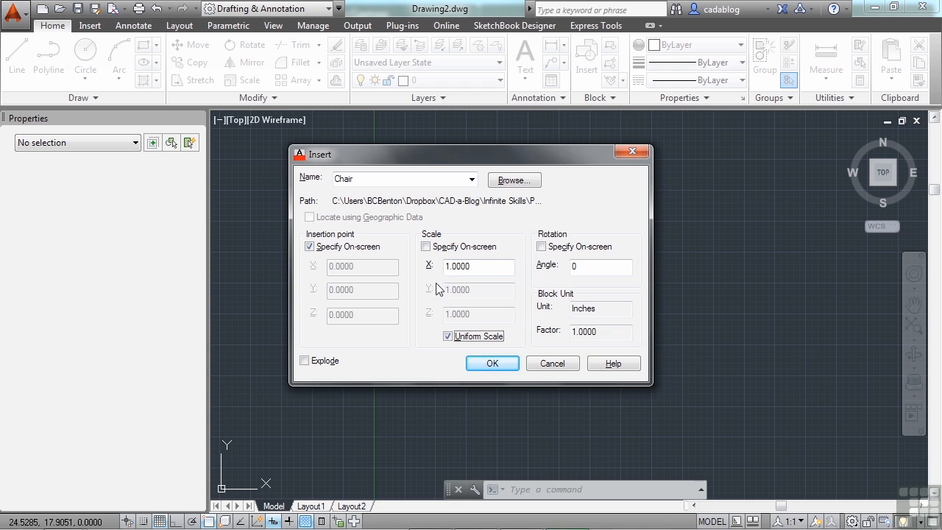
mouse_move(424, 342)
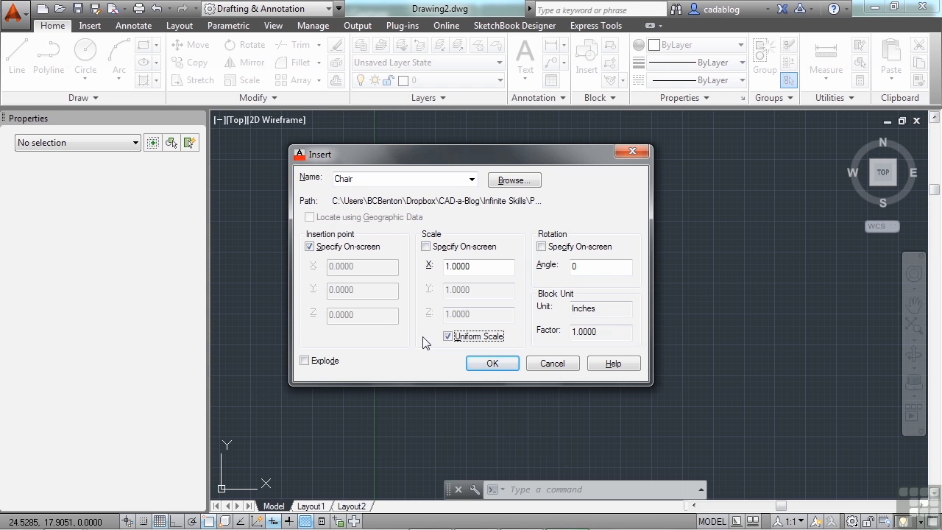
mouse_move(389, 193)
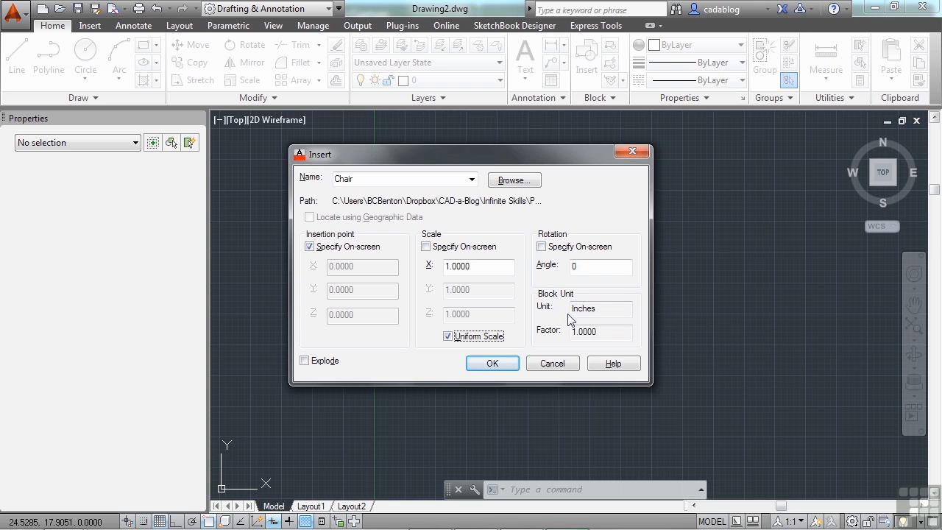
mouse_move(583, 308)
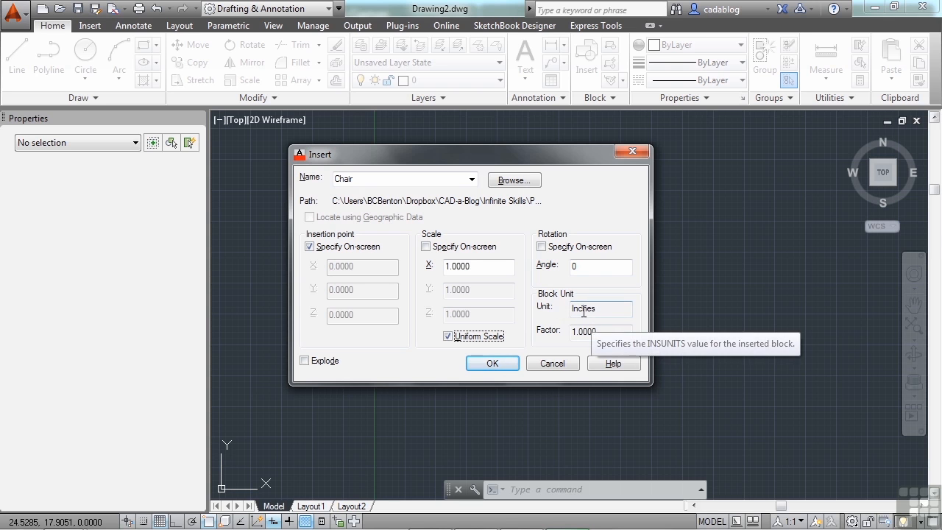
mouse_move(579, 295)
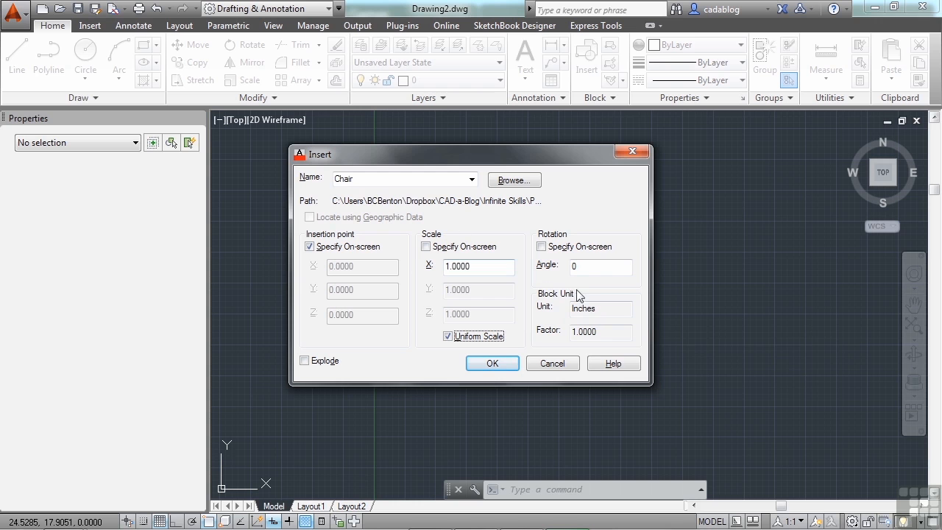
left_click(600, 308)
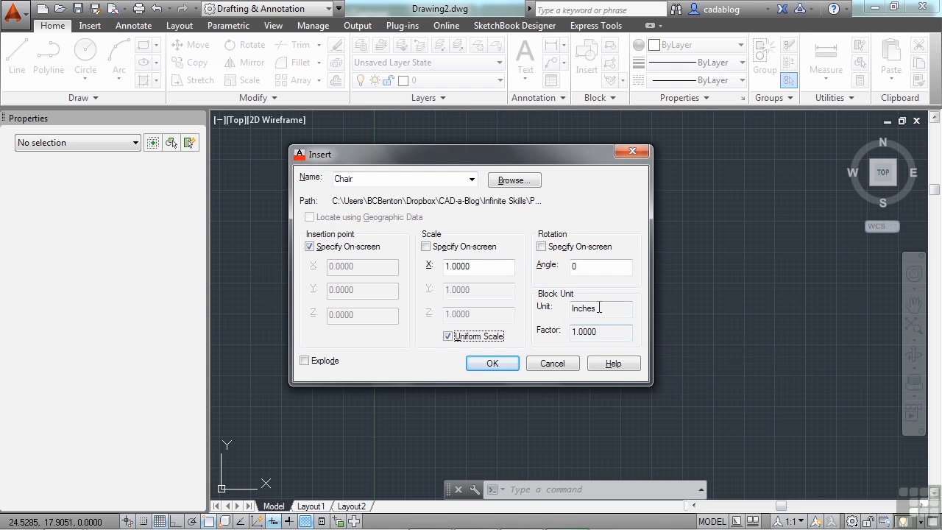
mouse_move(595, 333)
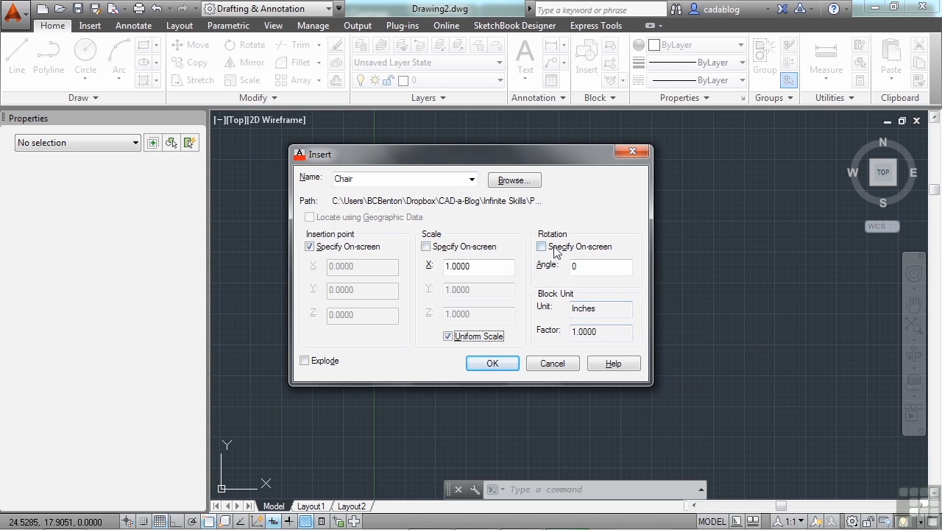
mouse_move(542, 246)
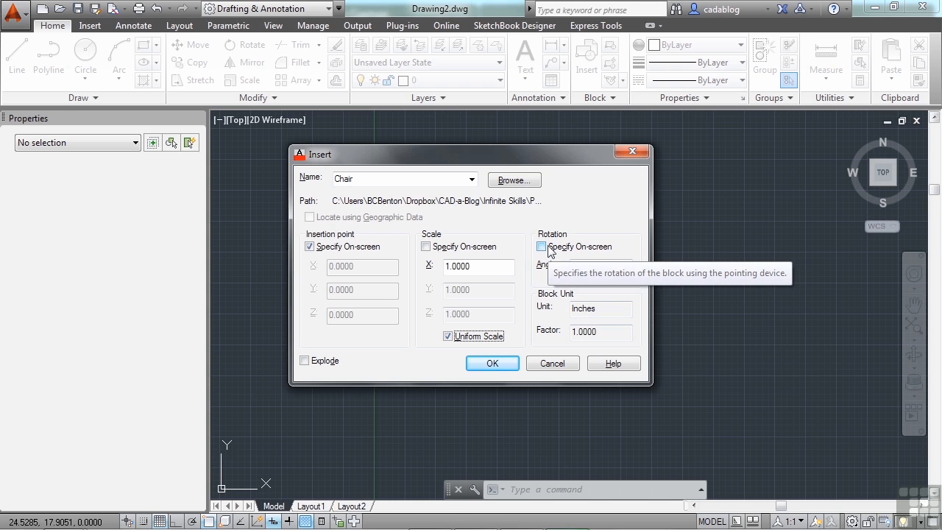
left_click(542, 246)
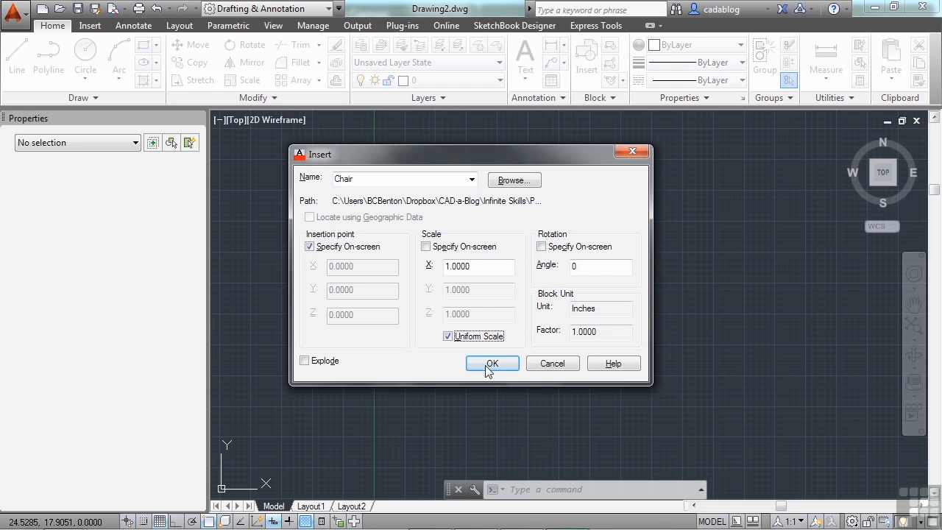
Accept the Chair insertion settings with OK
left_click(492, 362)
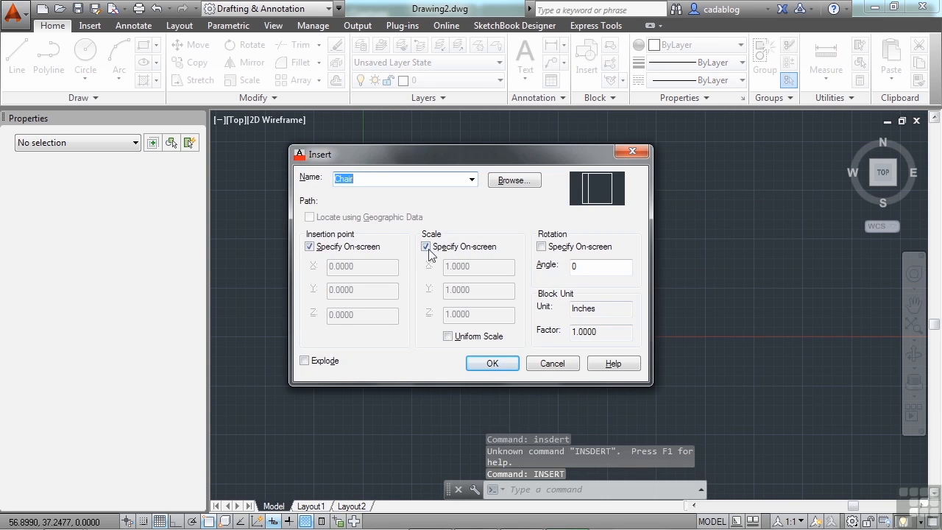
Keep the second Chair's scale uniform and confirm the insertion settings
left_click(426, 246)
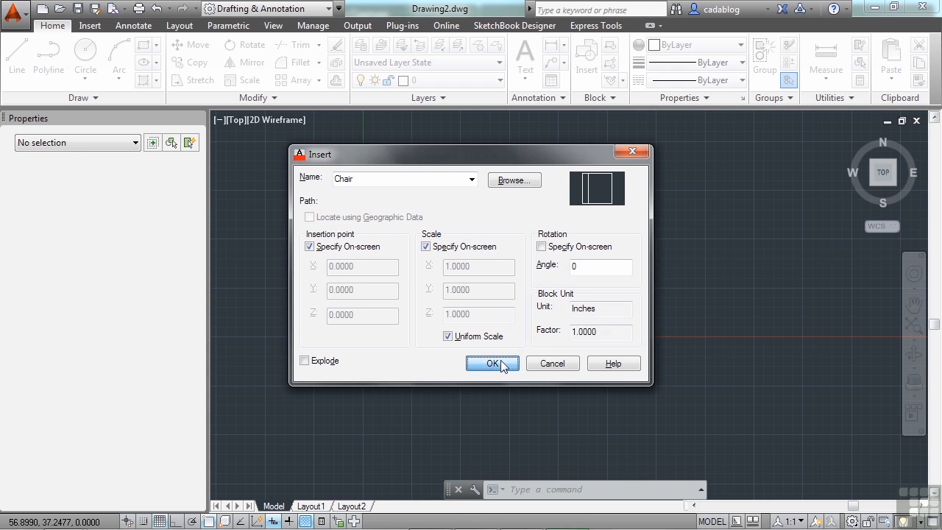
left_click(492, 363)
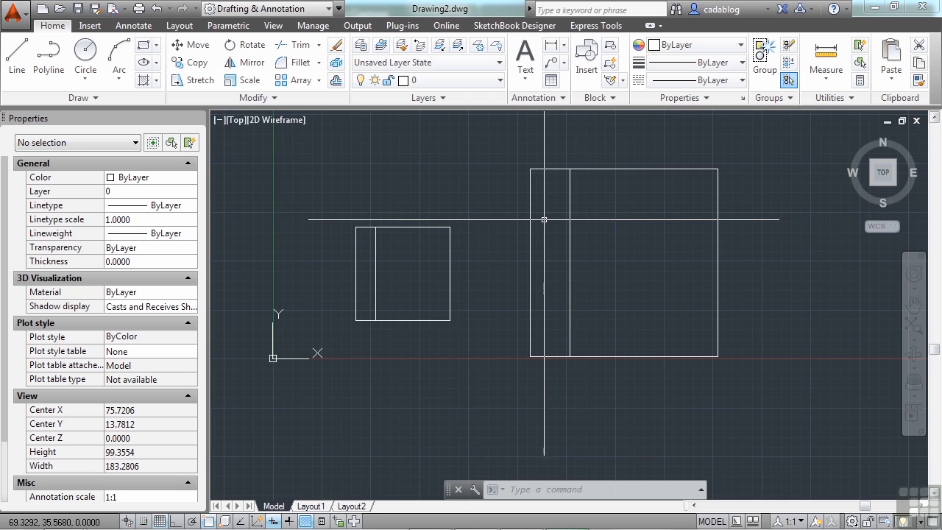
mouse_move(534, 244)
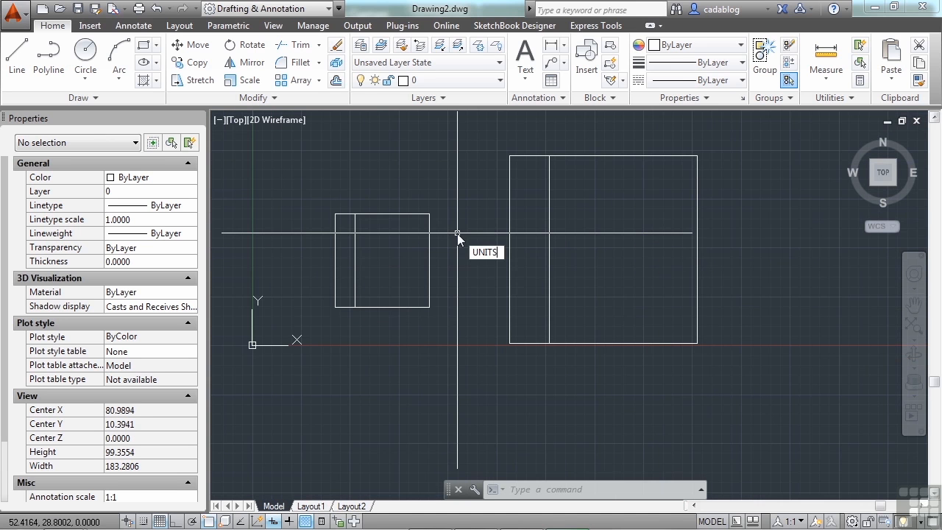
Set the drawing's insertion scale units to Feet with UNITS, then deselect the block
type("UNITS")
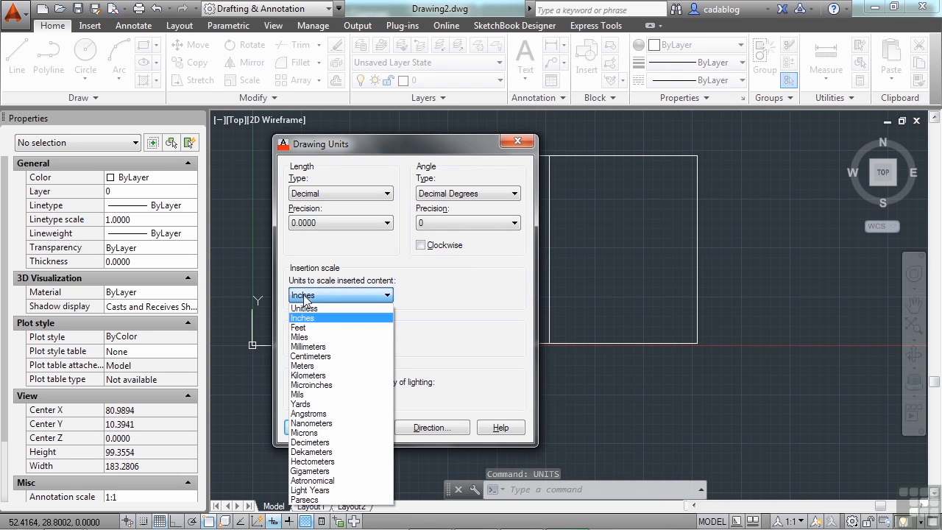
left_click(301, 327)
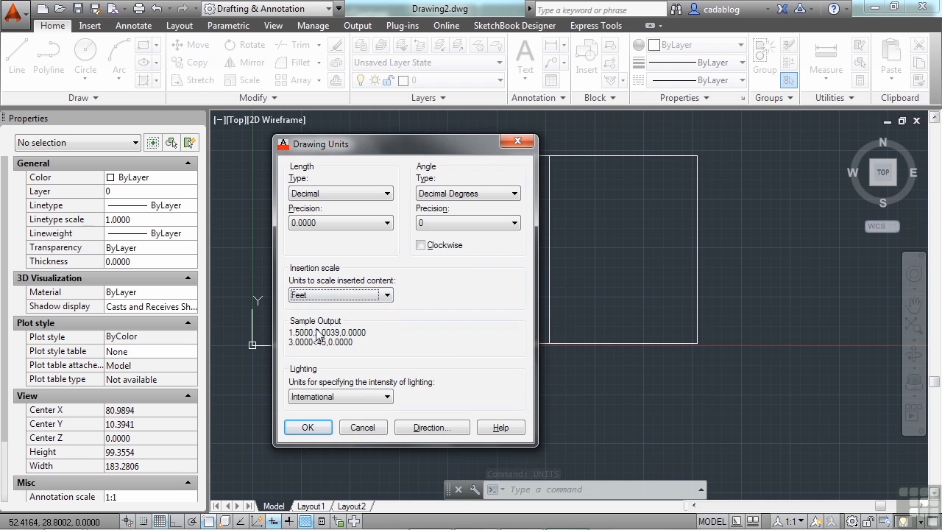
left_click(307, 426)
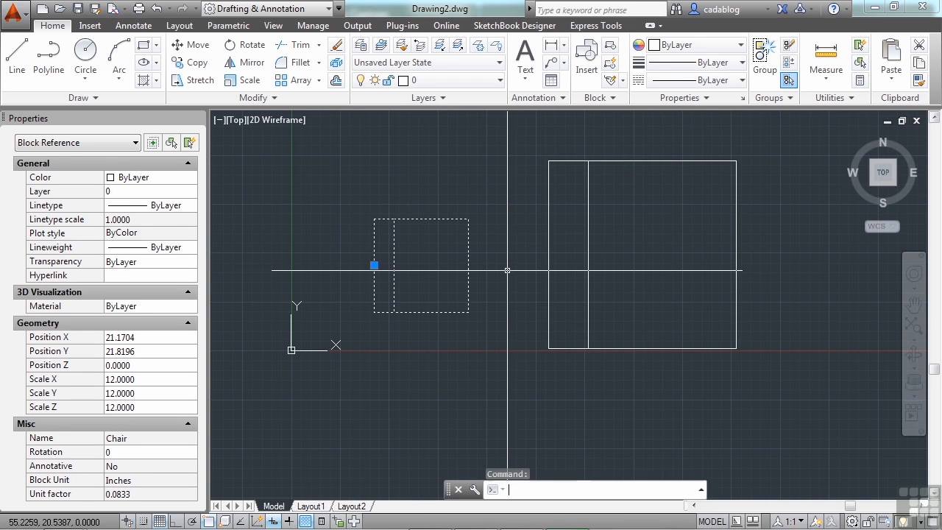
key("Escape")
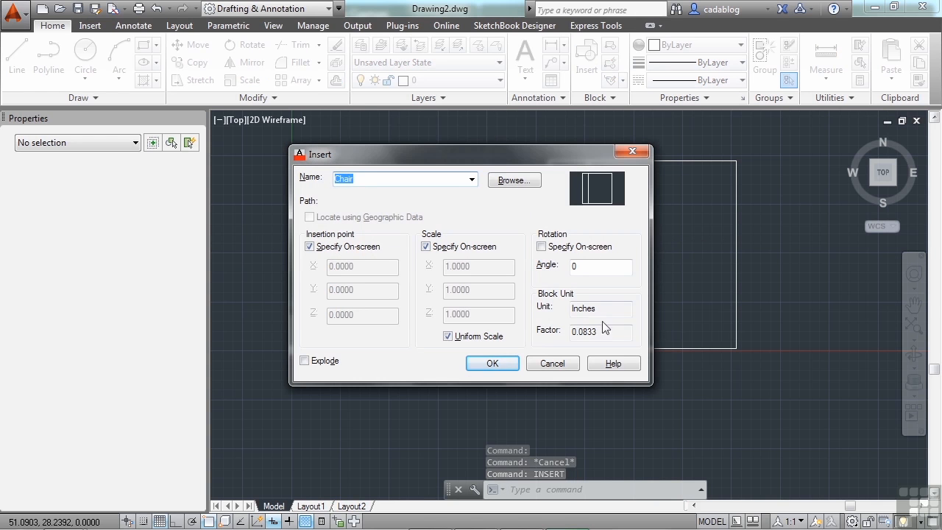
mouse_move(586, 337)
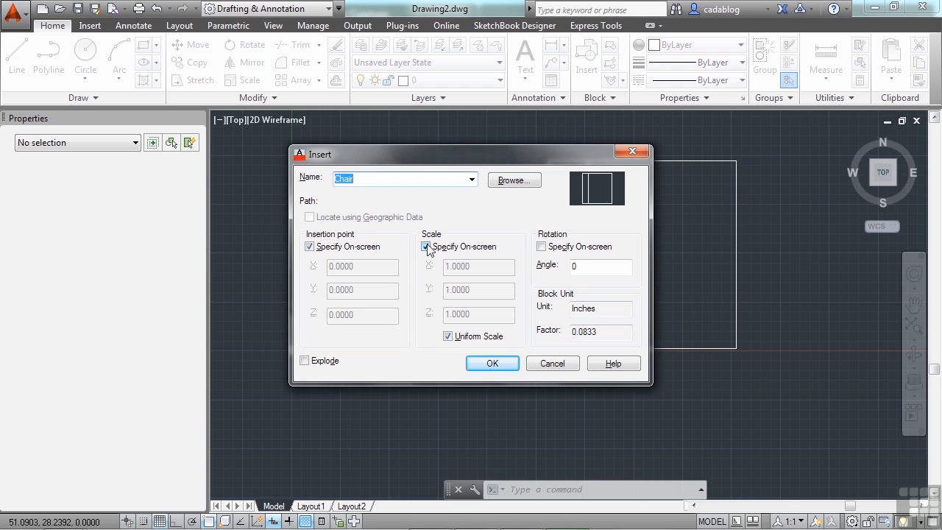
Insert another Chair at a fixed uniform scale of 1 instead of on-screen scaling
left_click(425, 247)
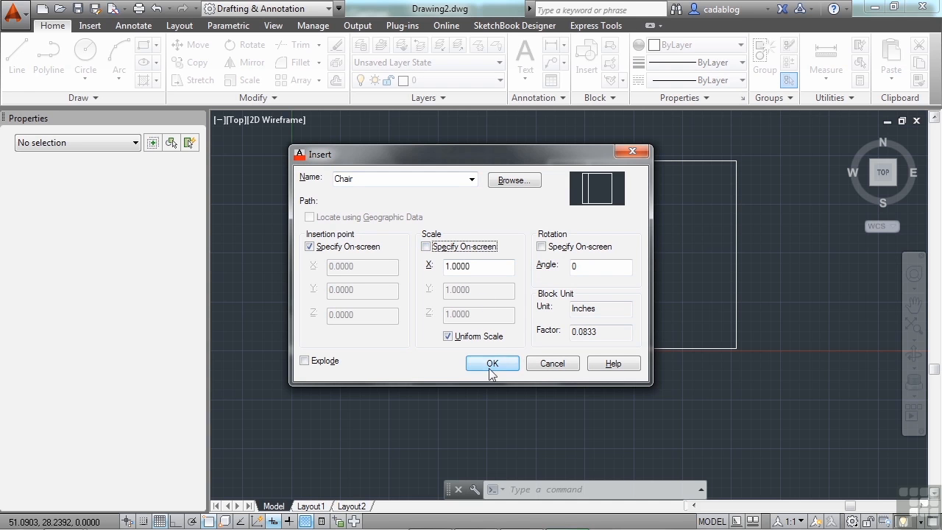
left_click(492, 363)
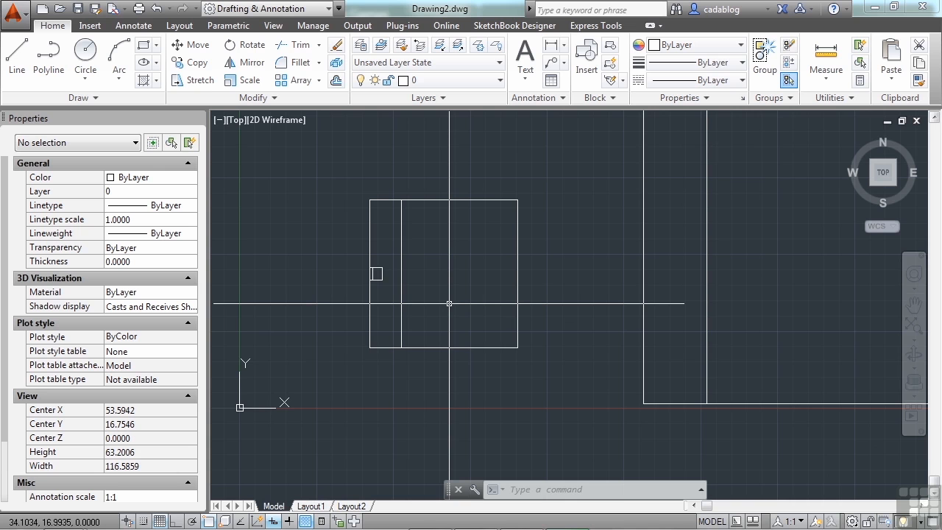
type("UNITS")
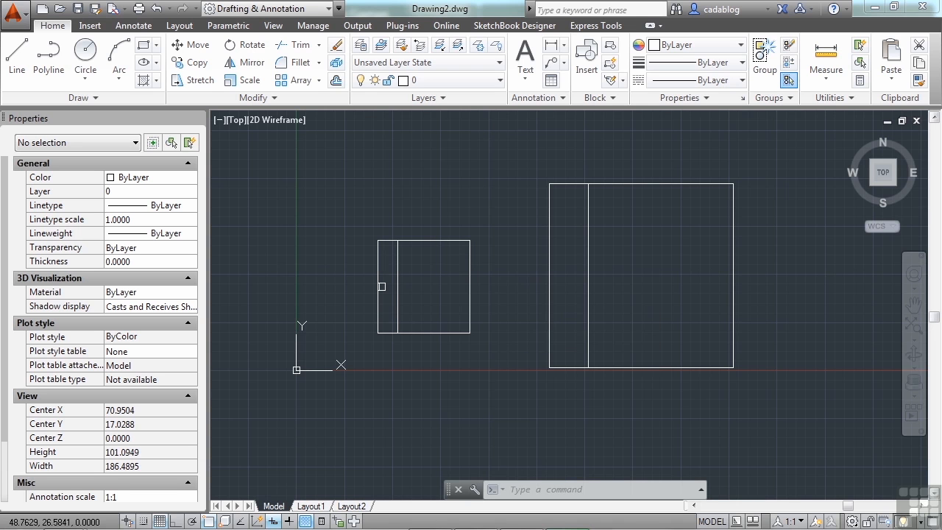
Pick Chair.dwg again through Insert's Browse and confirm inserting it
left_click(587, 55)
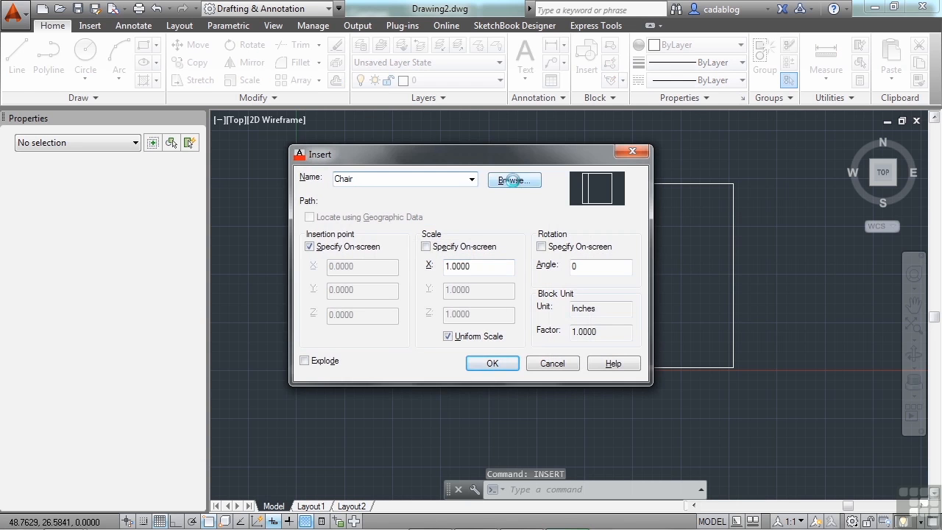
left_click(514, 181)
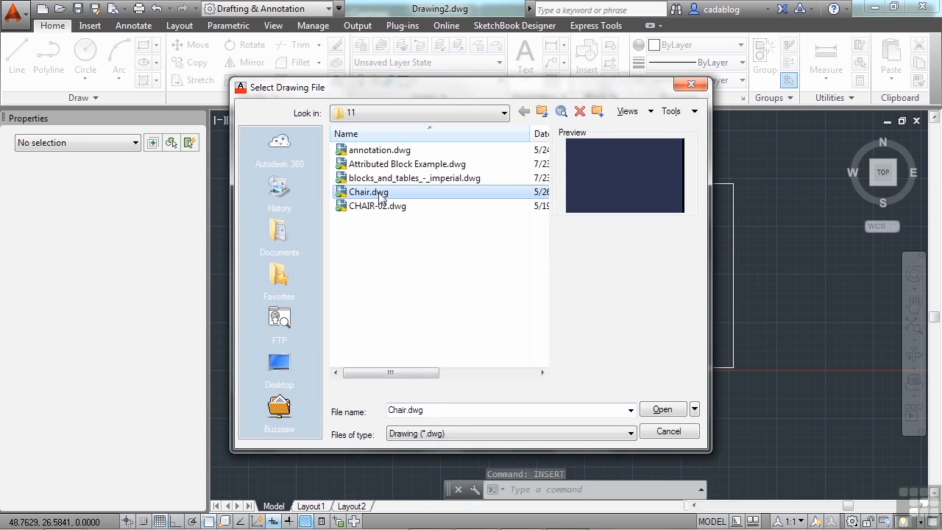
left_click(662, 409)
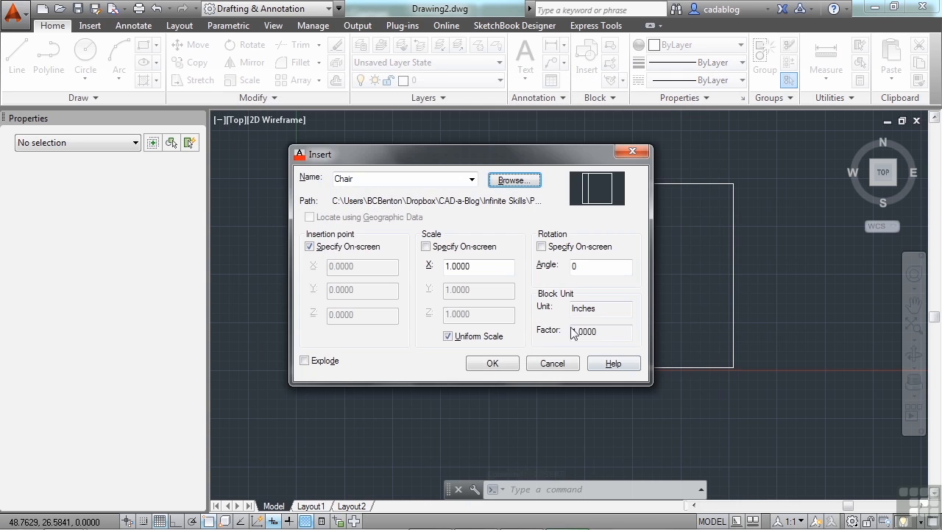
left_click(600, 331)
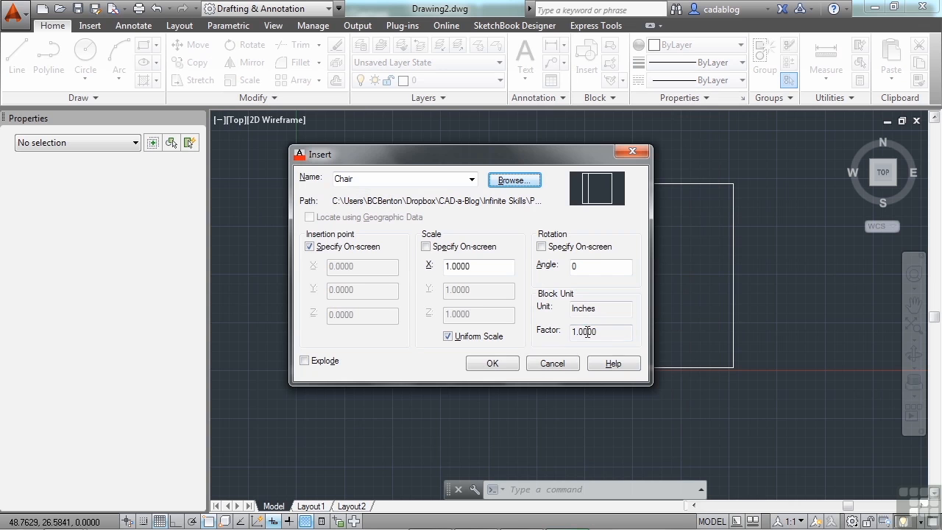
left_click(491, 363)
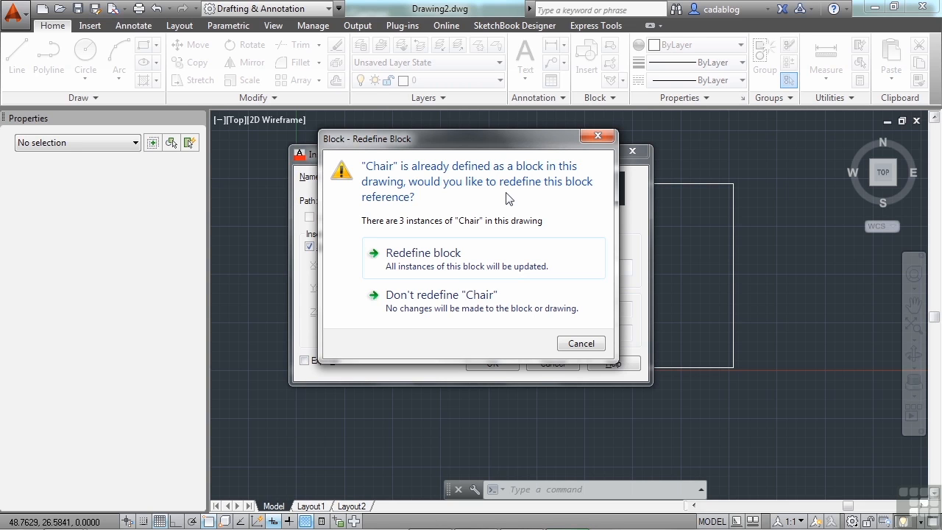
mouse_move(483, 265)
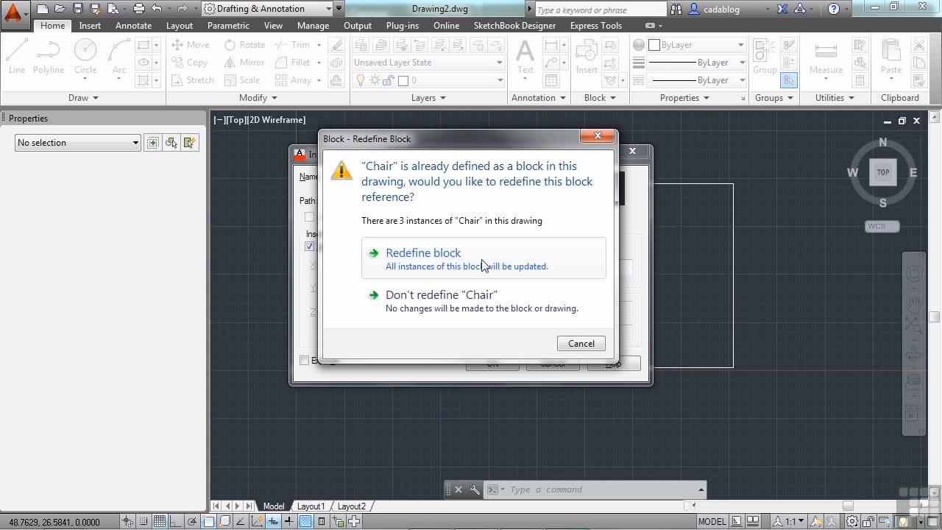
mouse_move(670, 385)
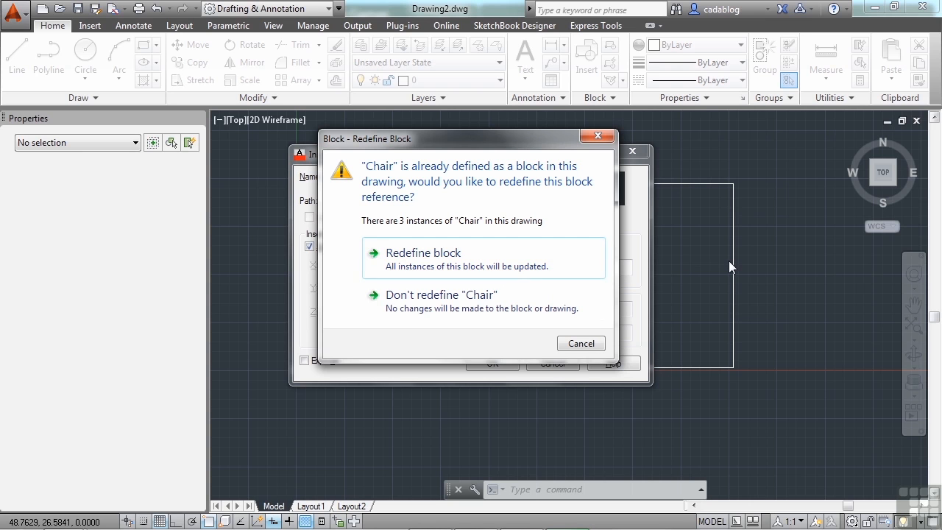
mouse_move(515, 265)
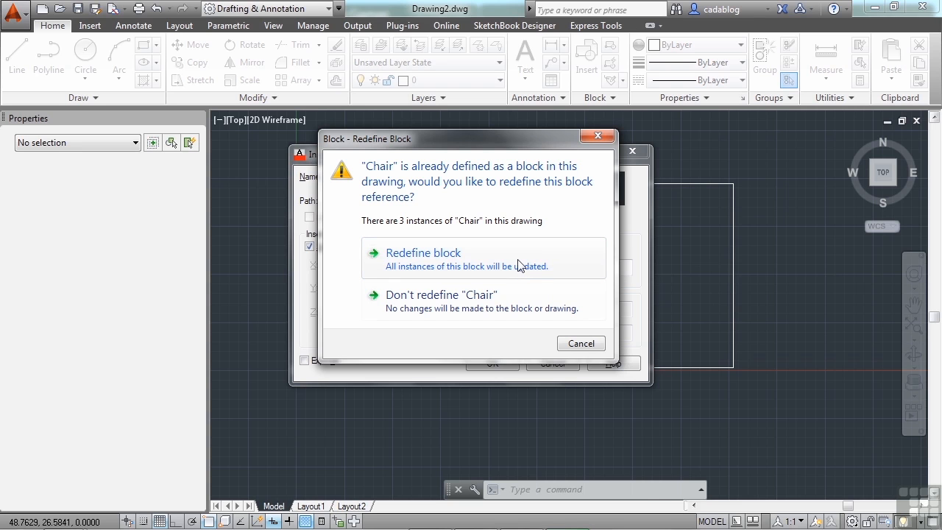
mouse_move(492, 286)
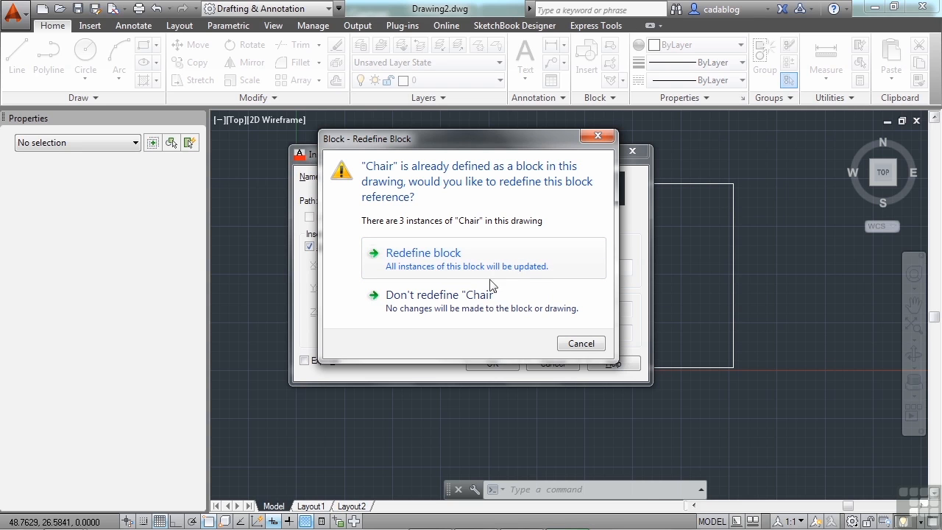
mouse_move(479, 308)
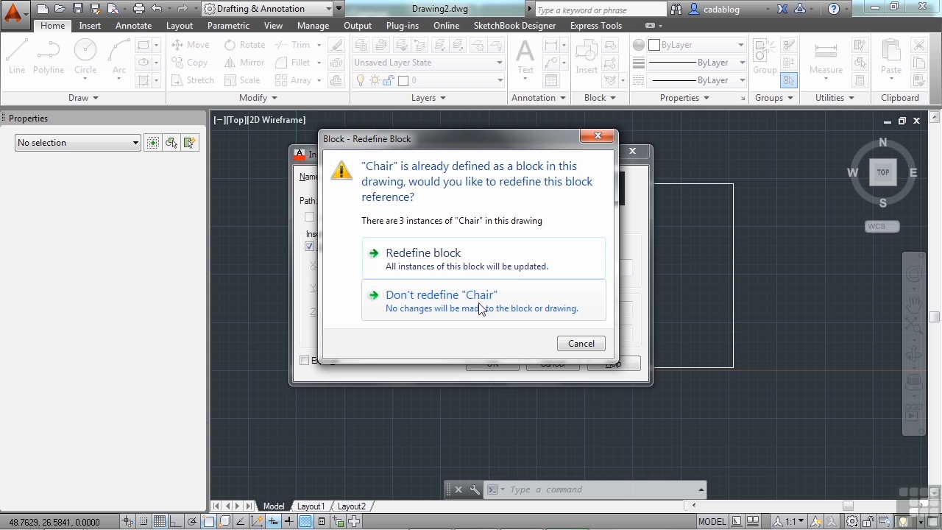
mouse_move(644, 282)
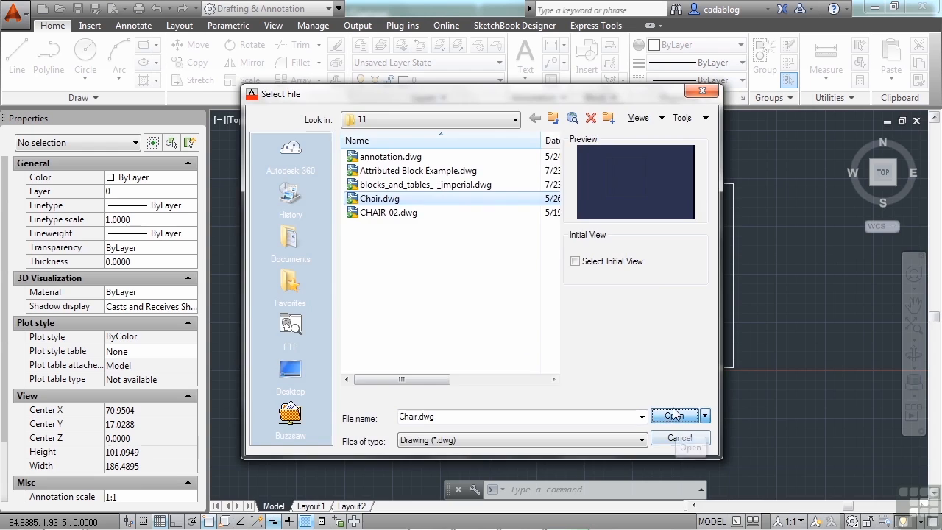
Open the chosen Chair.dwg file from the file picker
left_click(673, 415)
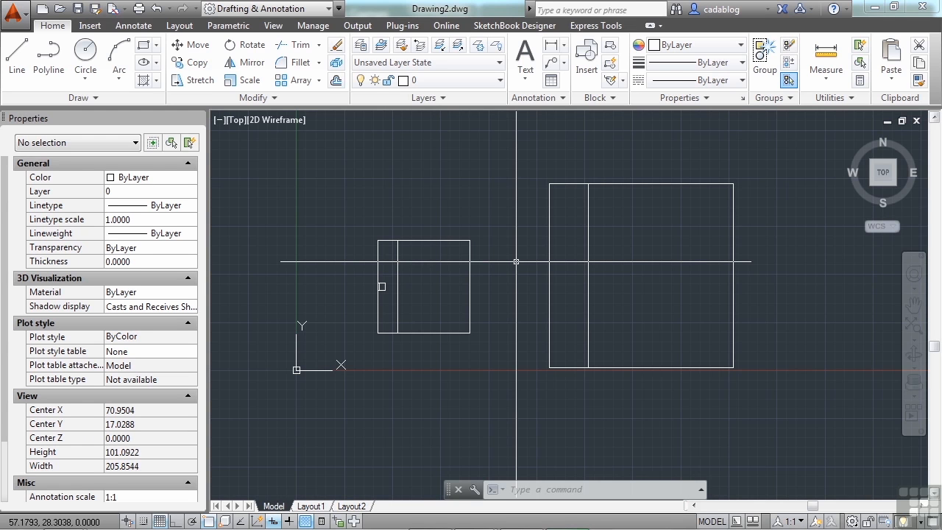
Run INSERT and load the updated, stretched Chair.dwg for insertion
type("insert")
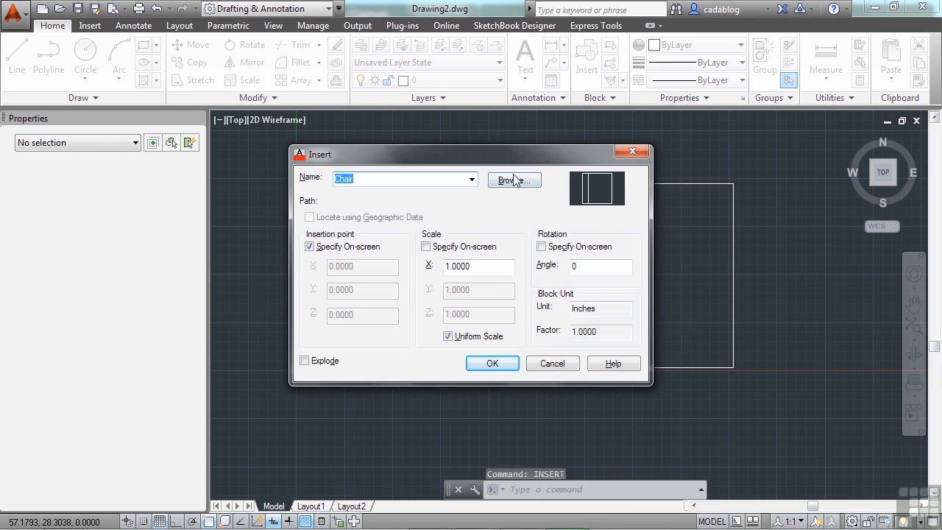
left_click(513, 180)
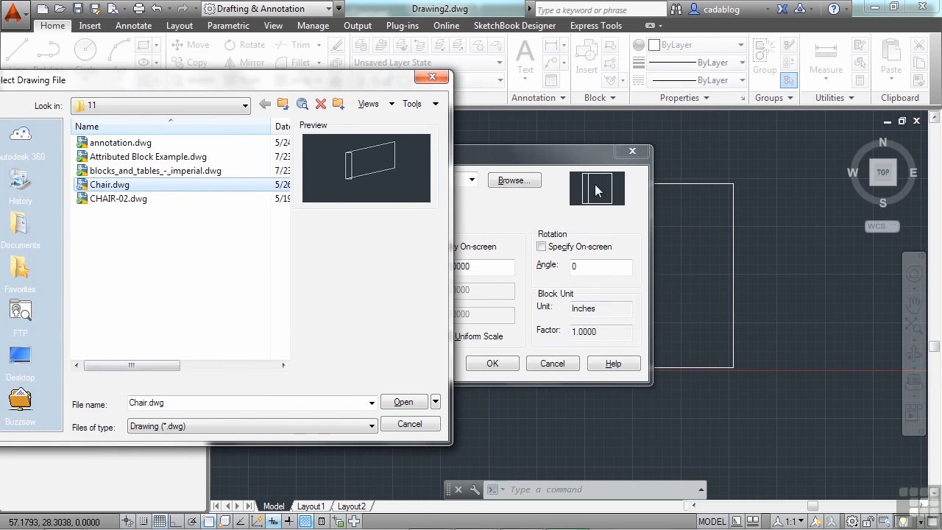
left_click(402, 402)
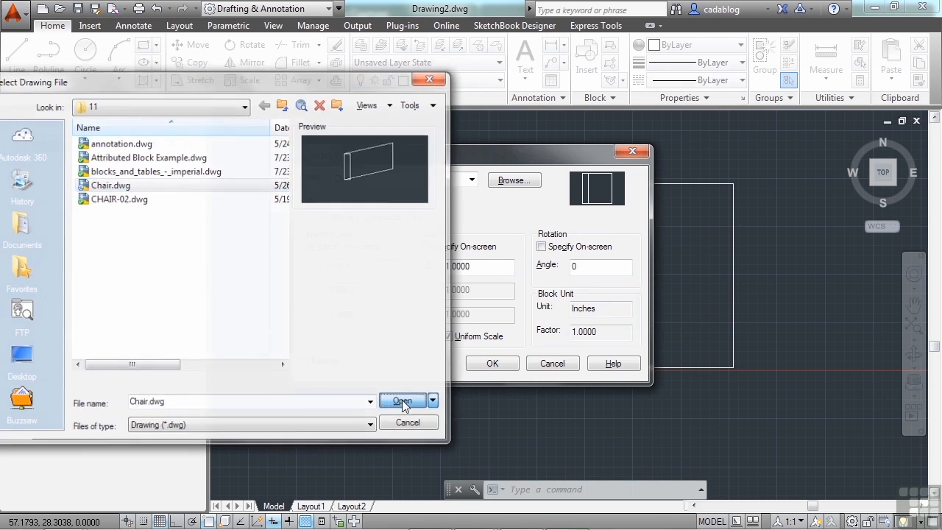
left_click(402, 400)
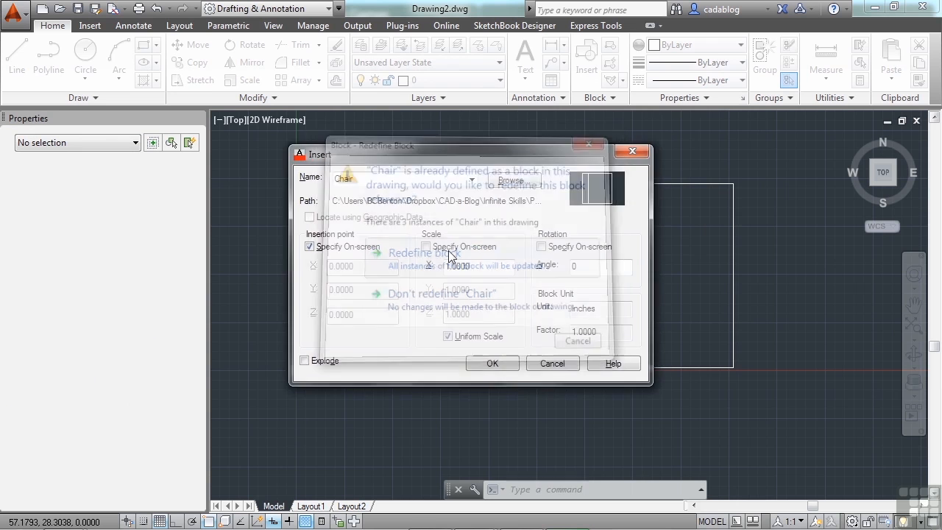
Redefine the Chair block so all copies stretch, and place a new chair below them
left_click(423, 252)
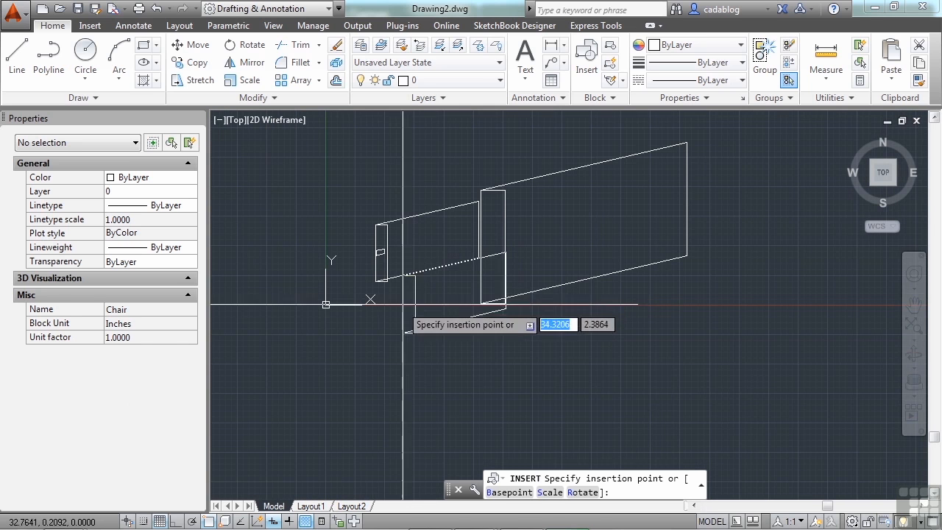
left_click(470, 362)
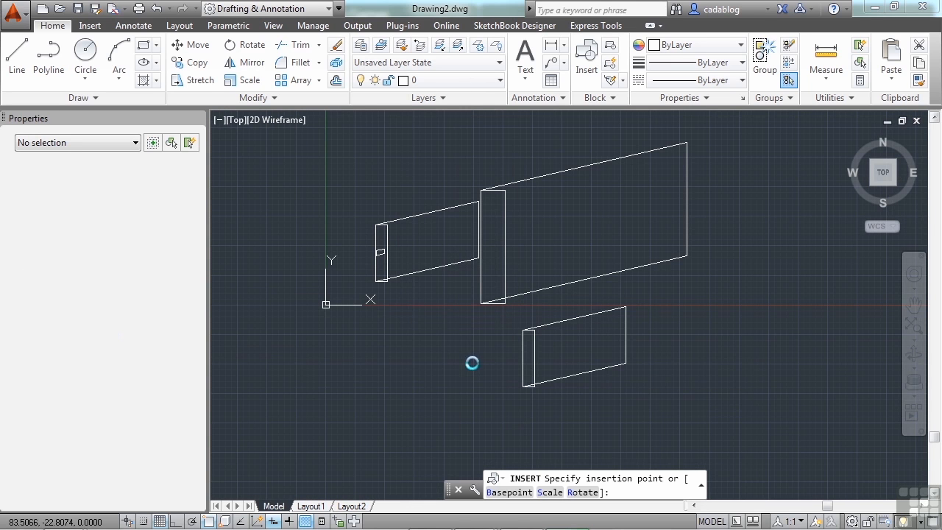